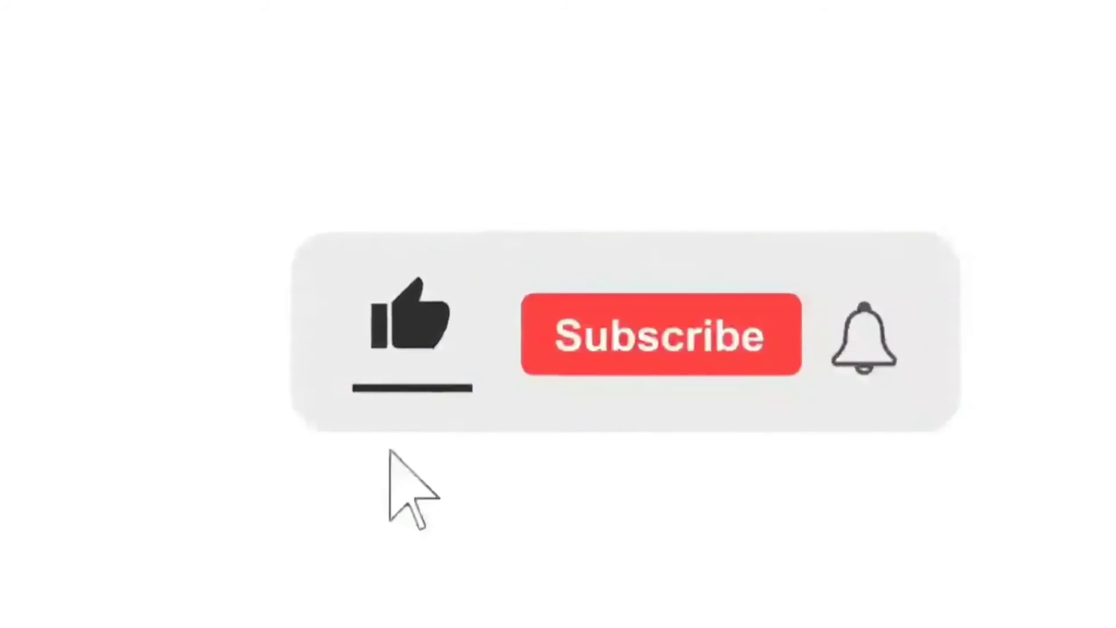
# Step: Like the video so the thumbs-up and its underline turn blue
pyautogui.click(409, 335)
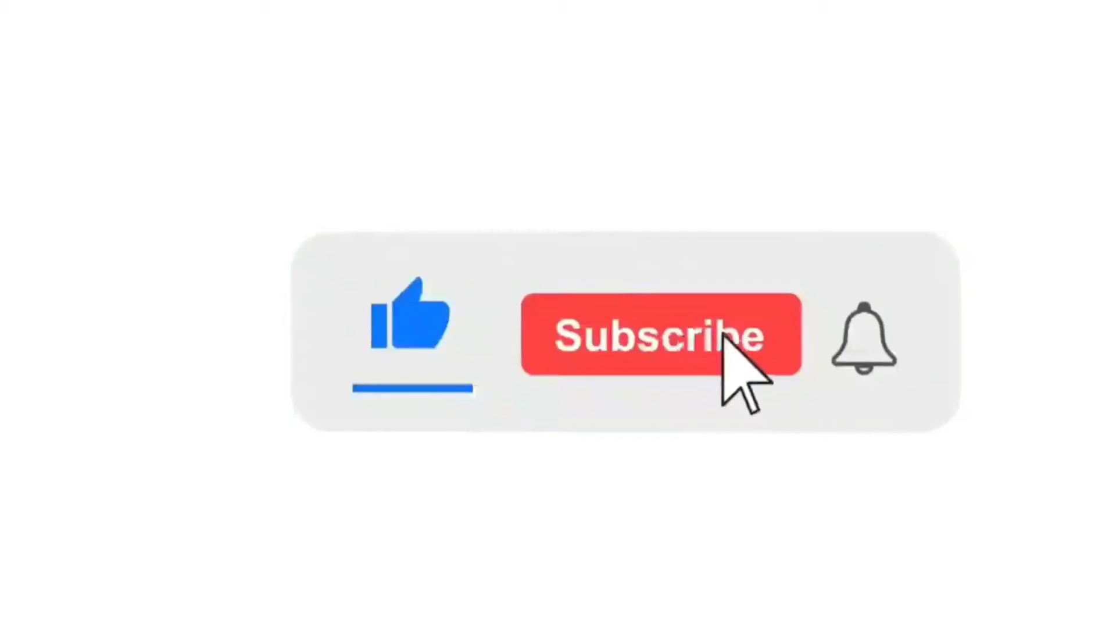